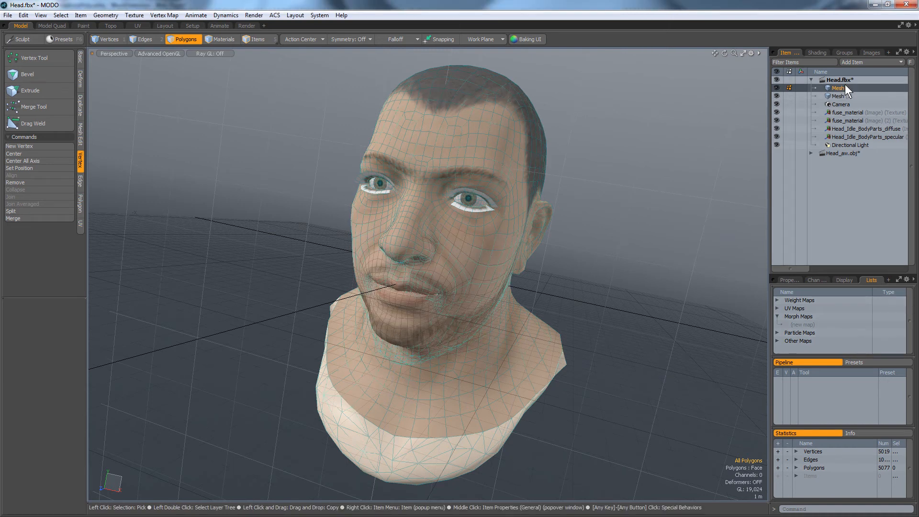
Step: Select the first head mesh, Mesh, and create an 'idle' morph map on it
left_click(838, 89)
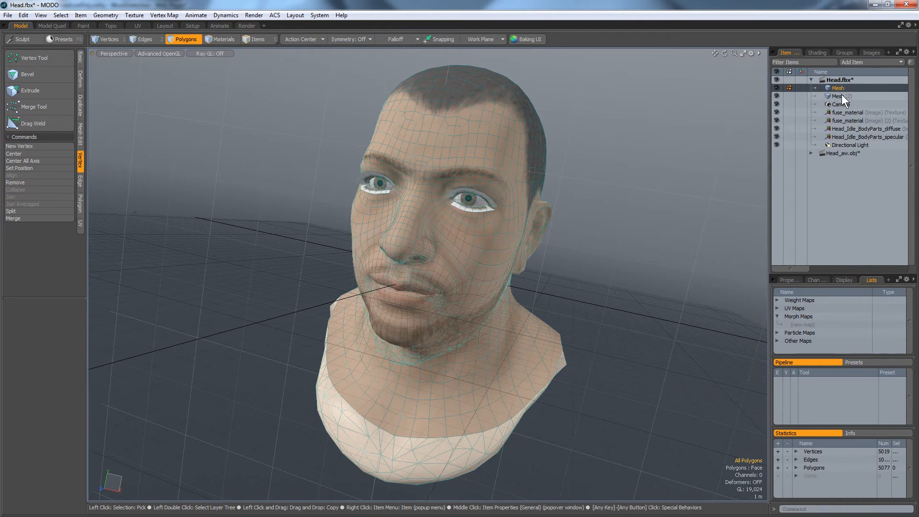
left_click(838, 88)
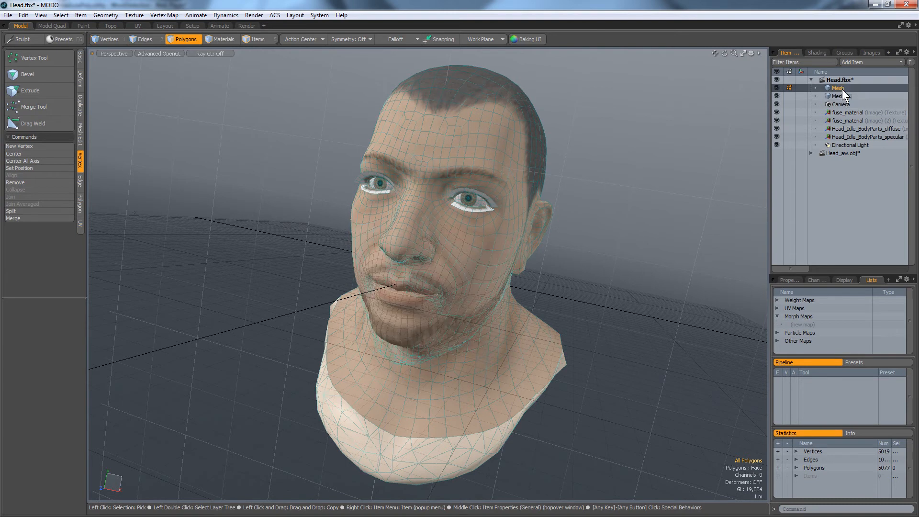
left_click(837, 96)
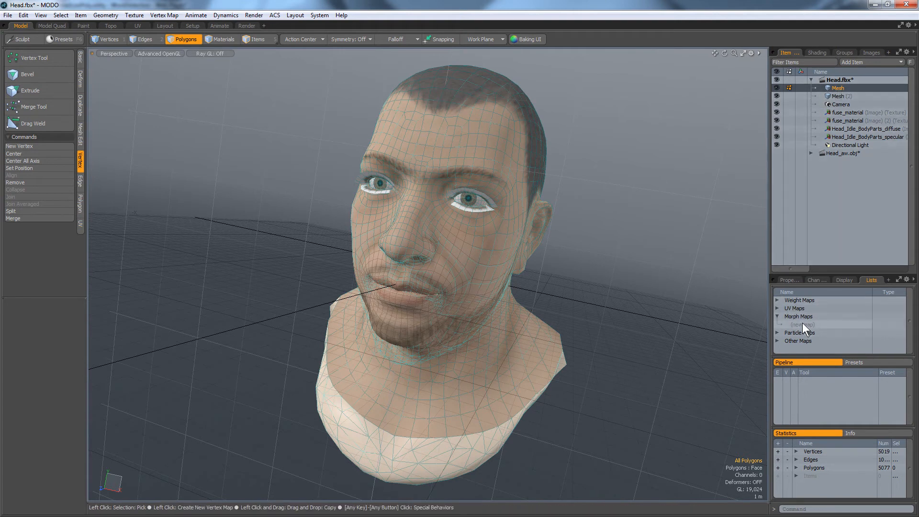
left_click(799, 324)
type("idle")
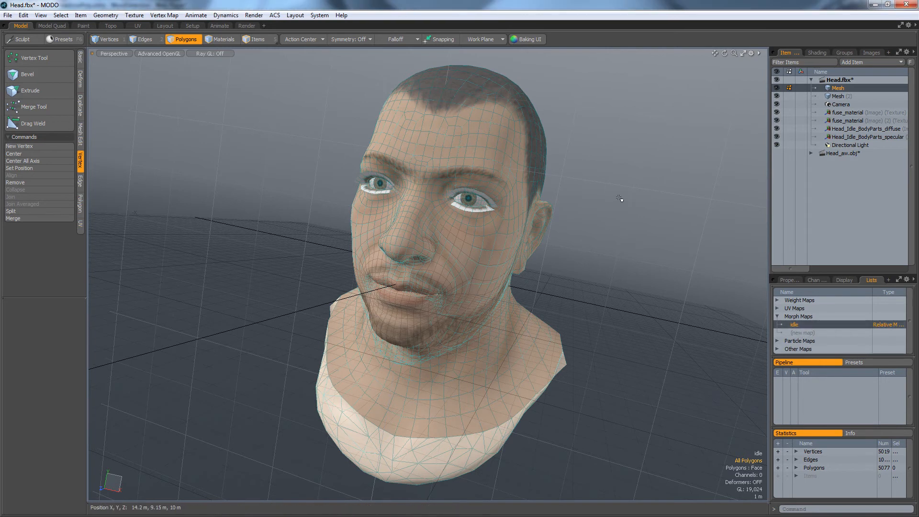
mouse_move(839, 115)
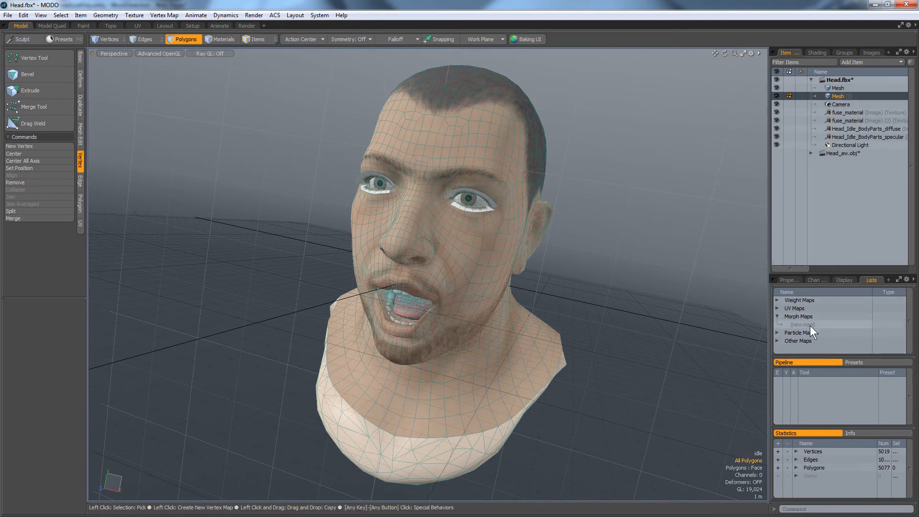
mouse_move(809, 329)
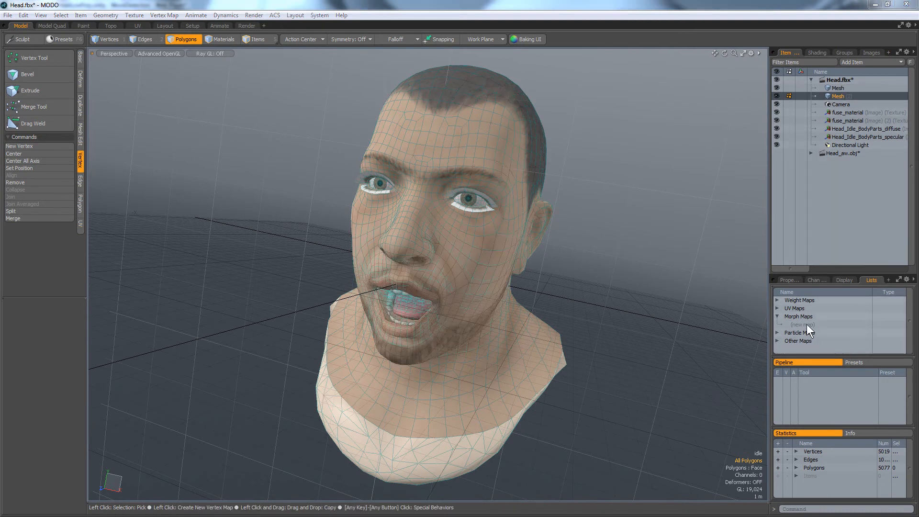
Step: Add 'aw' morph maps to the open-mouth Mesh (2) and to Mesh
left_click(801, 324)
type("aw")
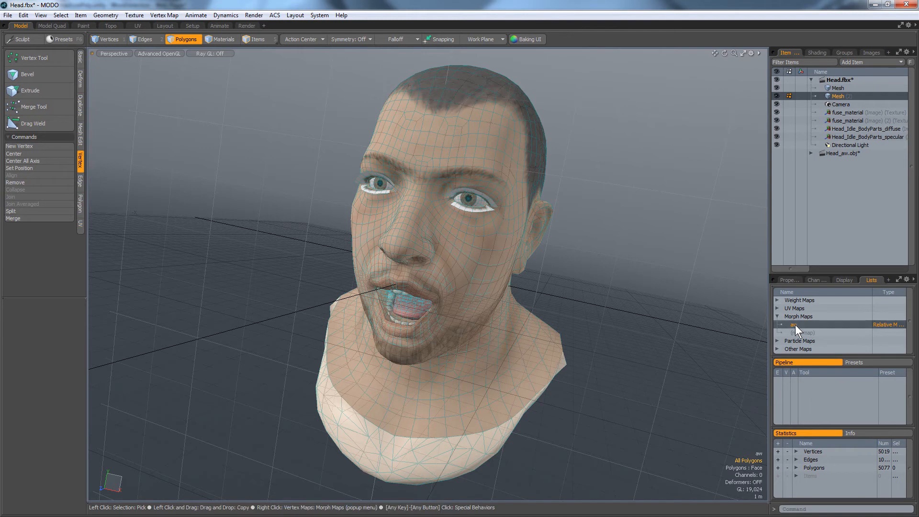
right_click(797, 325)
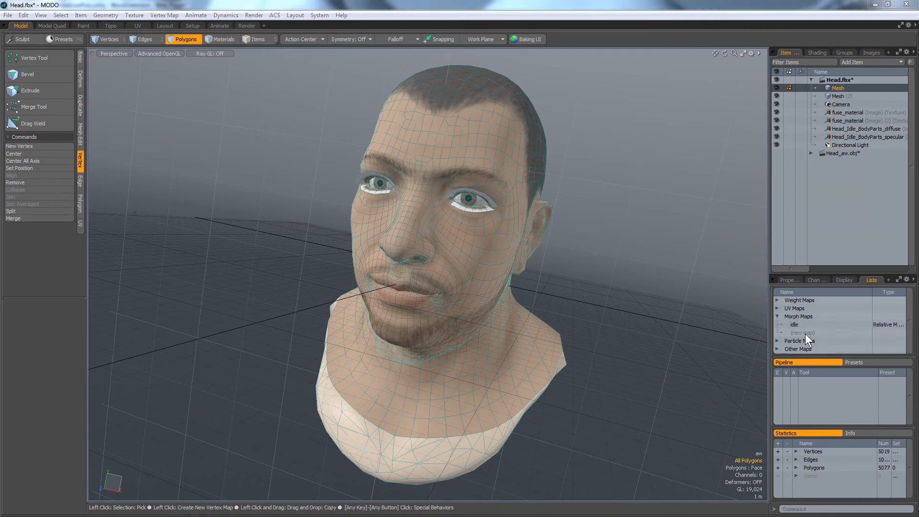
left_click(801, 324)
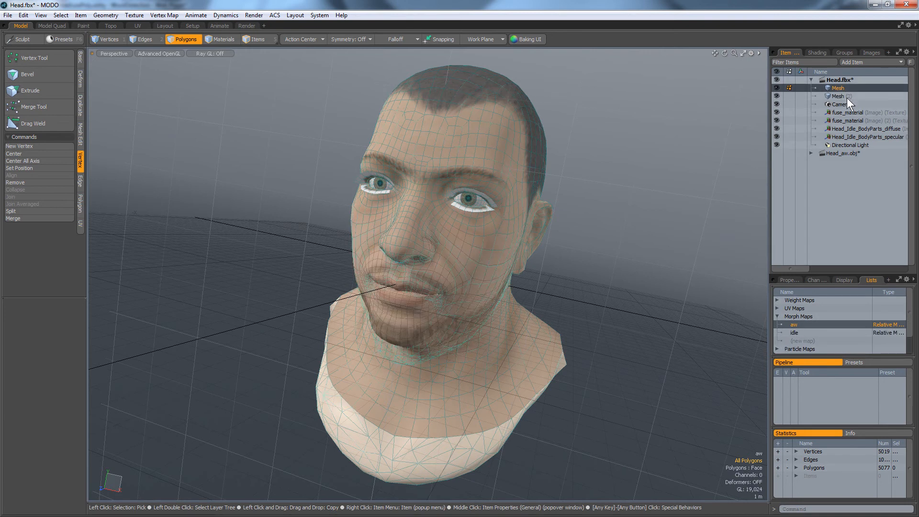
left_click(838, 96)
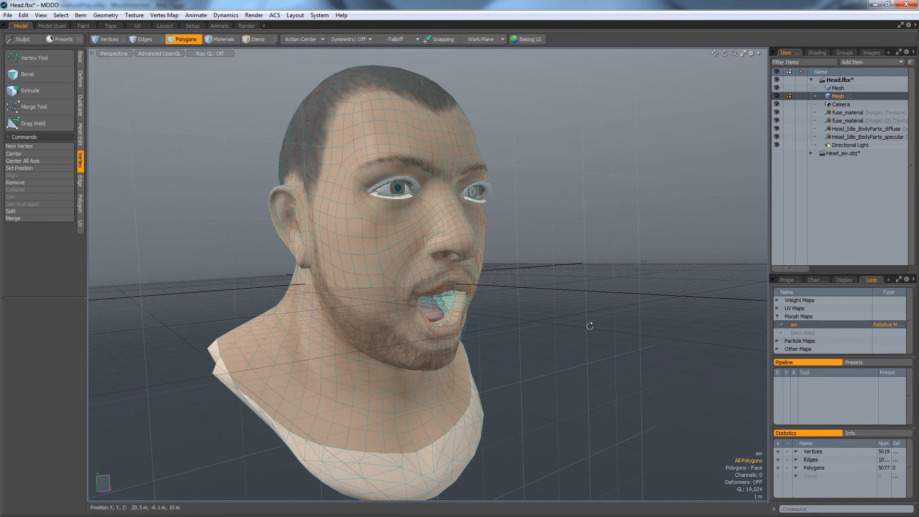
mouse_move(527, 349)
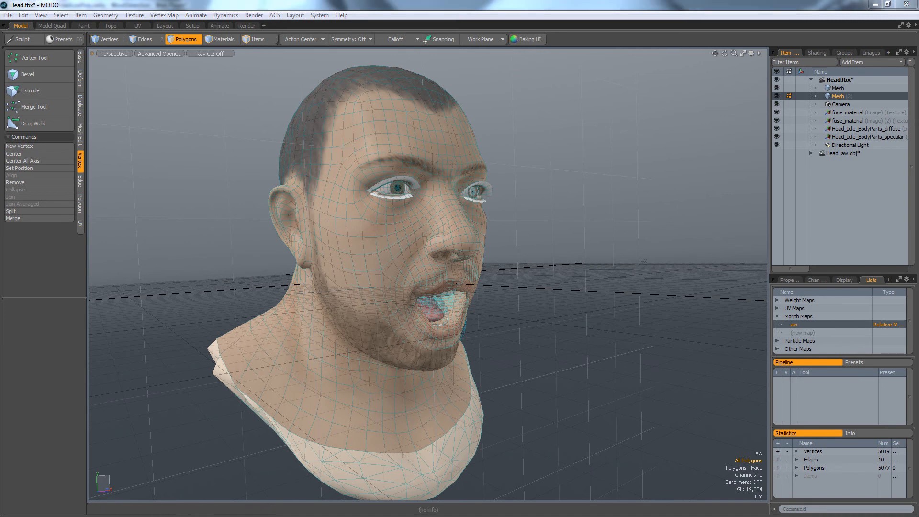
Step: In Baking UI, target Mesh, isolate source Mesh (2), and keep diffuse color output
left_click(529, 39)
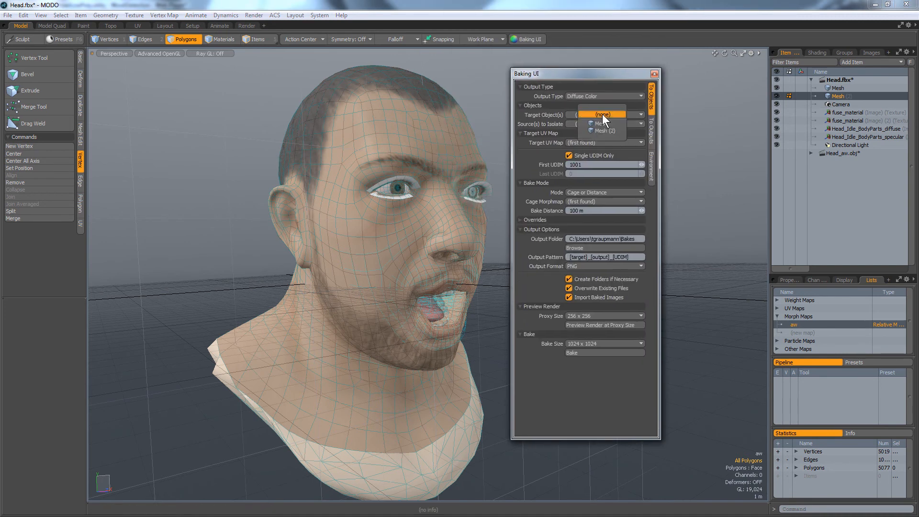
left_click(603, 122)
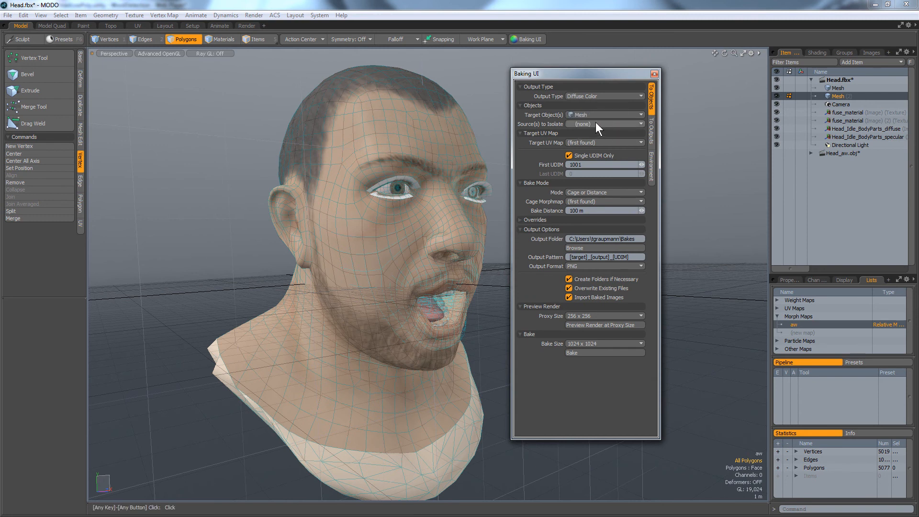
left_click(604, 123)
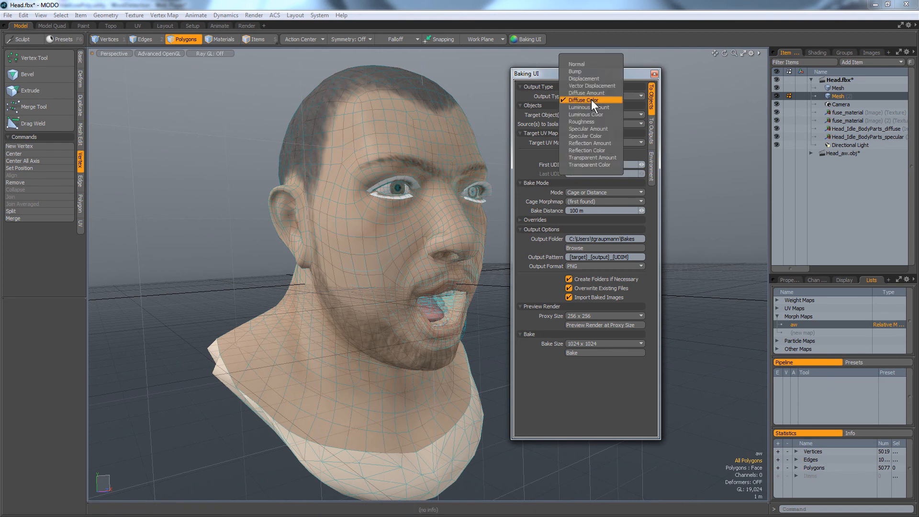
mouse_move(592, 71)
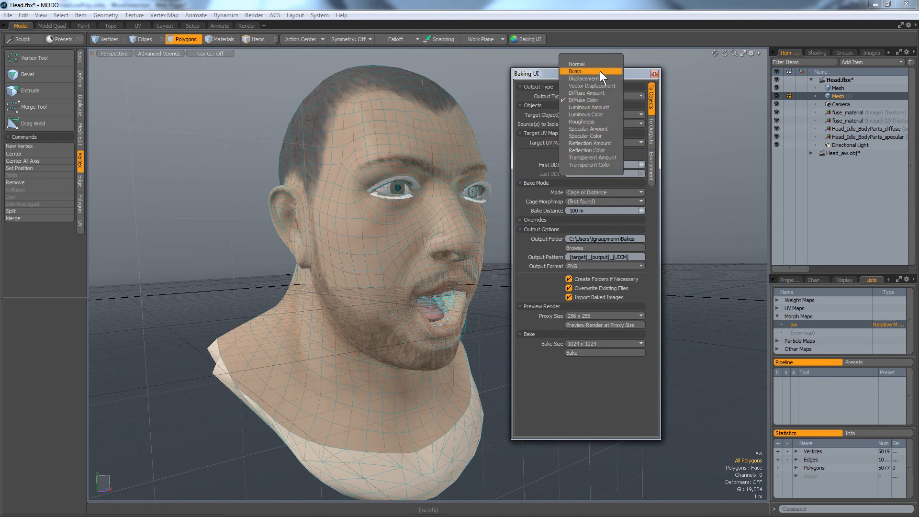
mouse_move(593, 85)
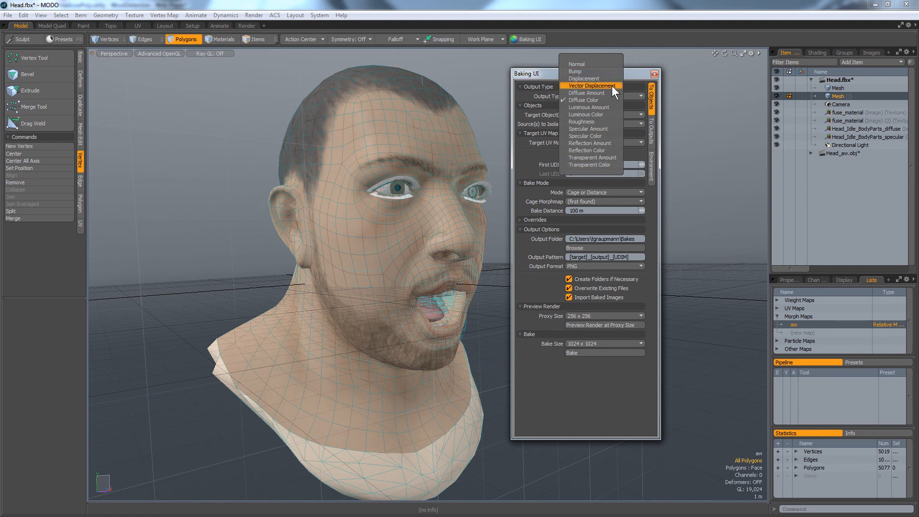
mouse_move(676, 117)
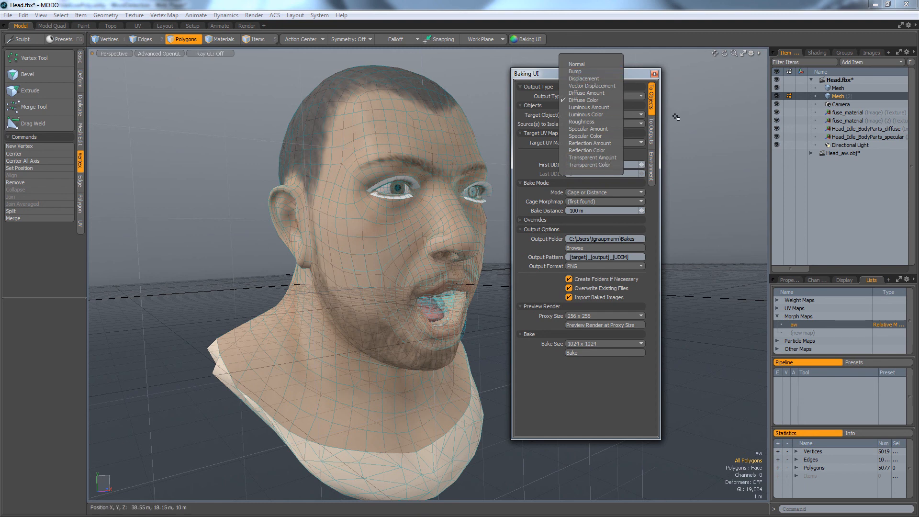
mouse_move(666, 133)
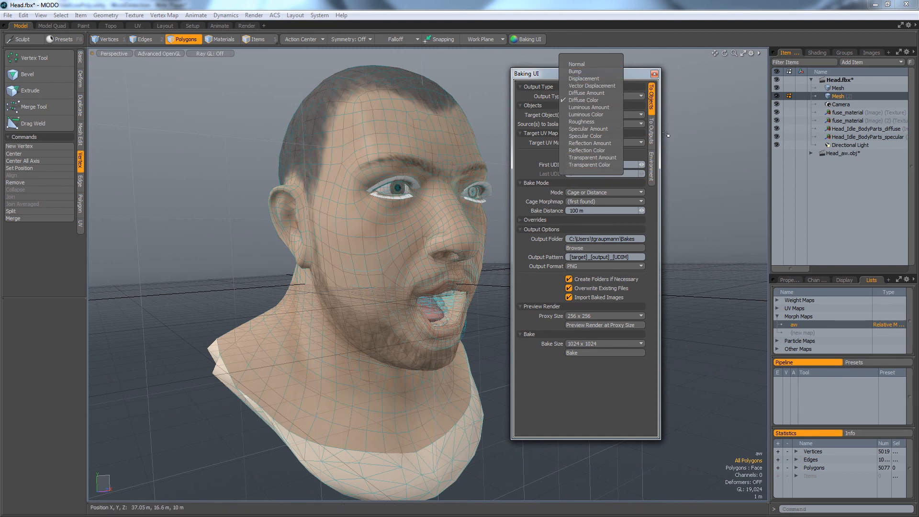
mouse_move(586, 135)
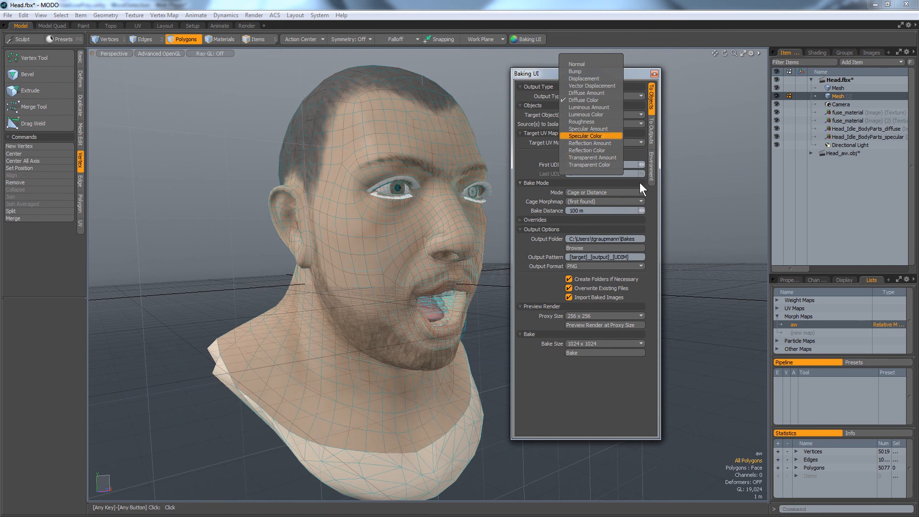
left_click(582, 100)
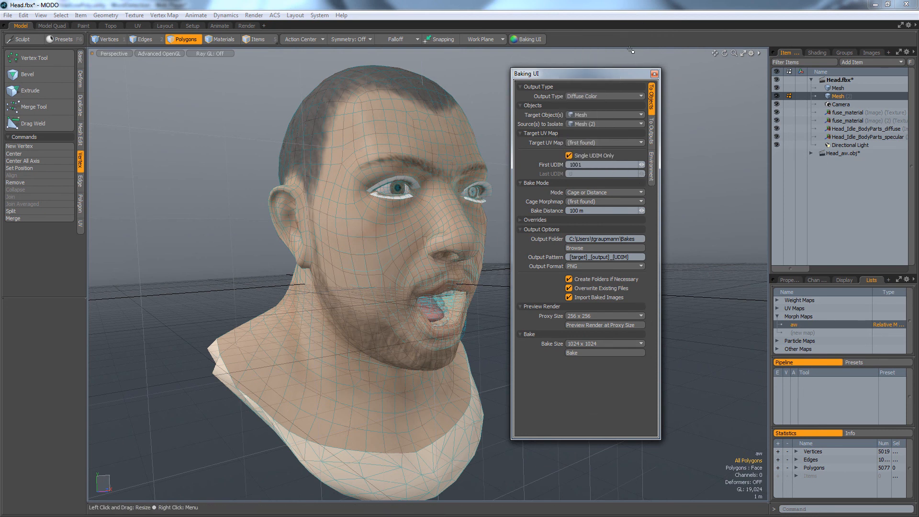